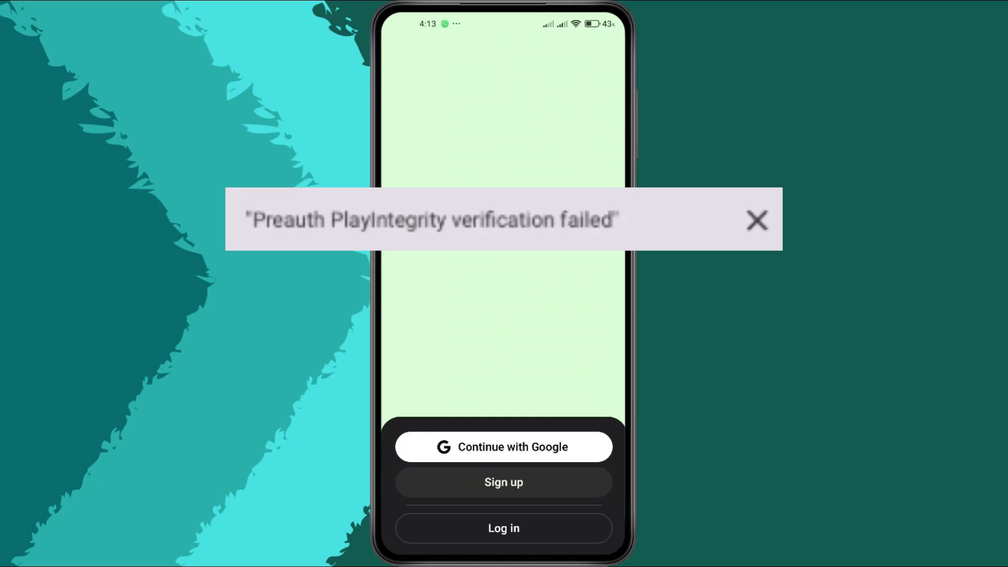
Step: Exit ChatGPT's failed login screen and return to the home screen
click(757, 220)
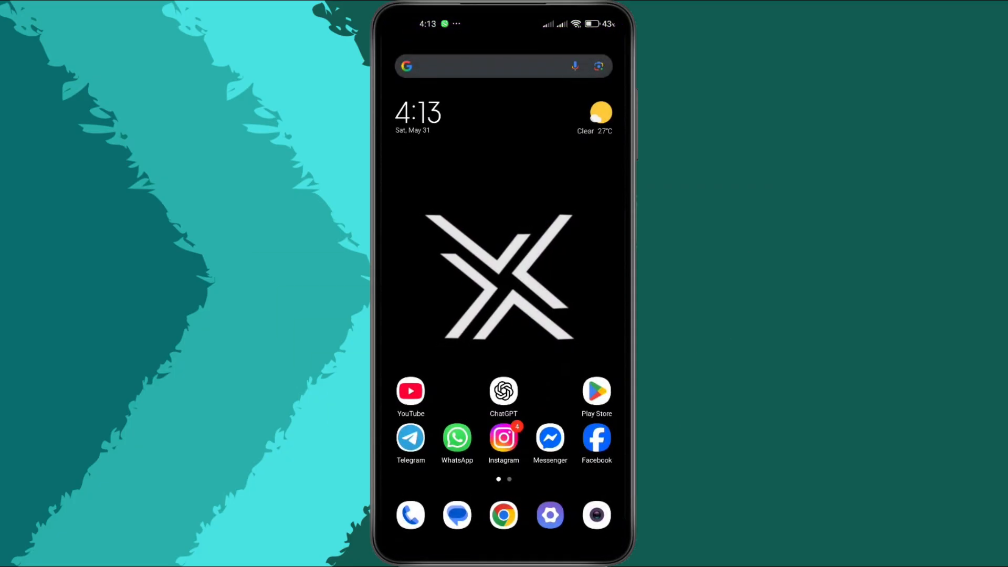
Step: In Settings > Apps, search 'cha' and open ChatGPT's storage details
click(549, 515)
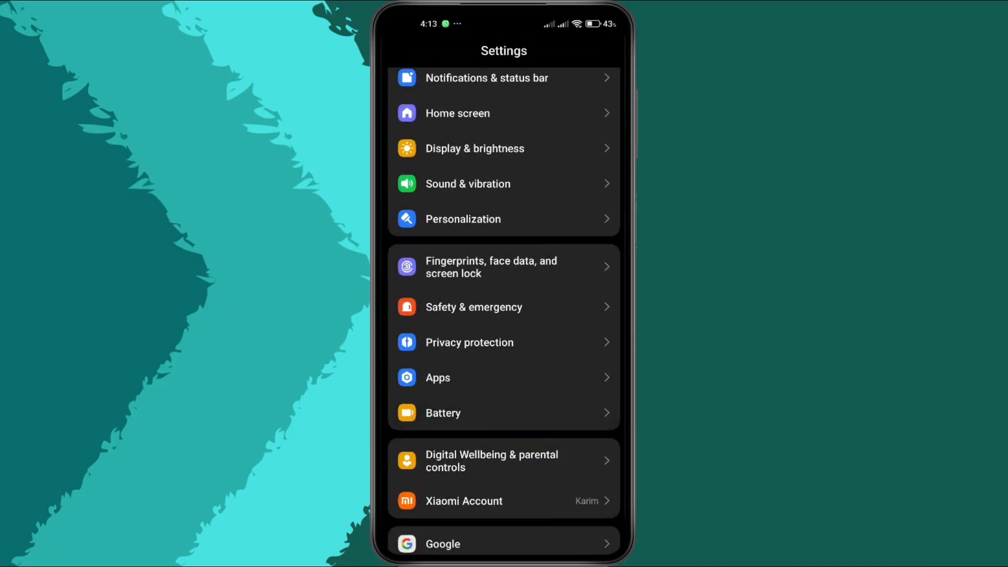
click(437, 378)
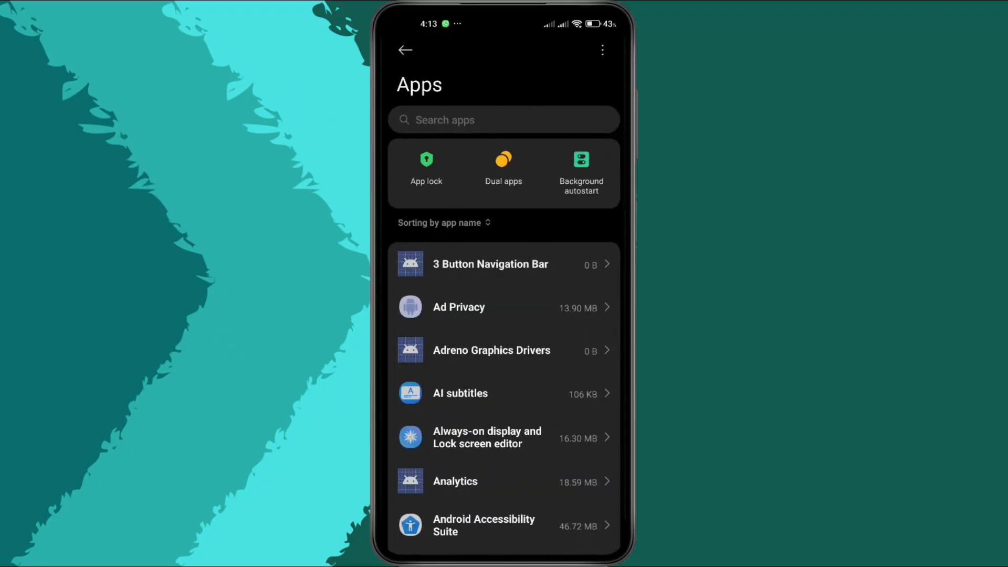
click(503, 120)
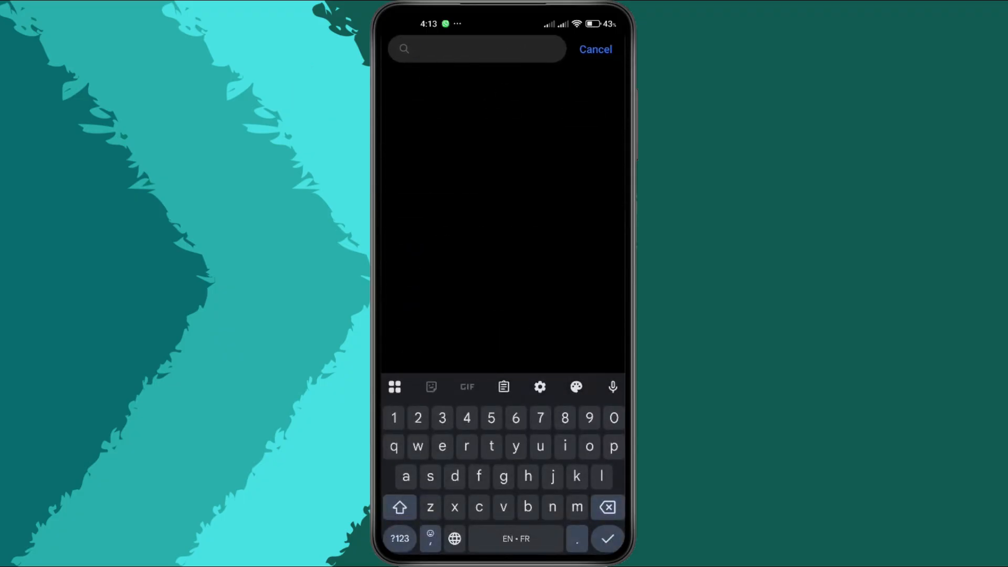
text(cha)
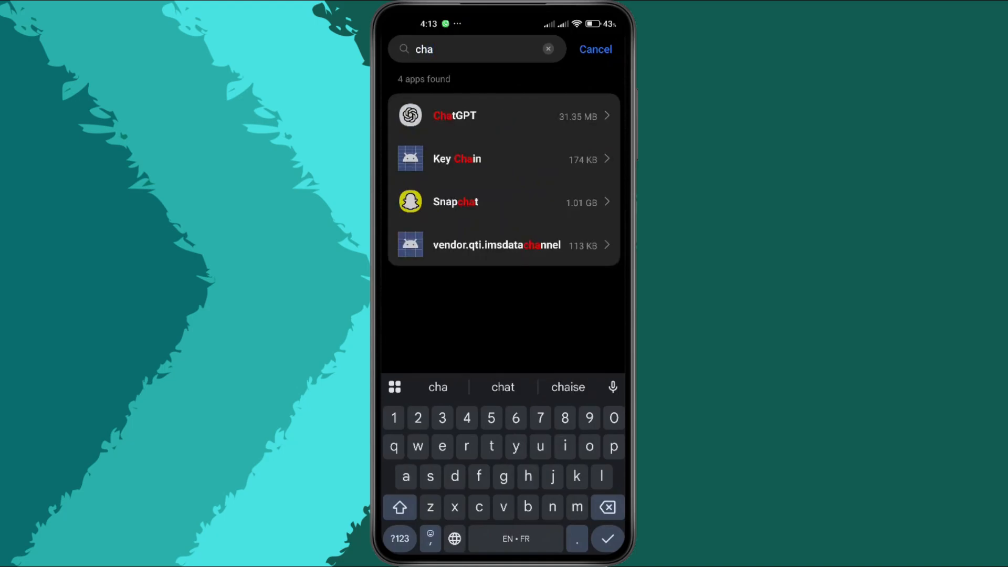
click(453, 115)
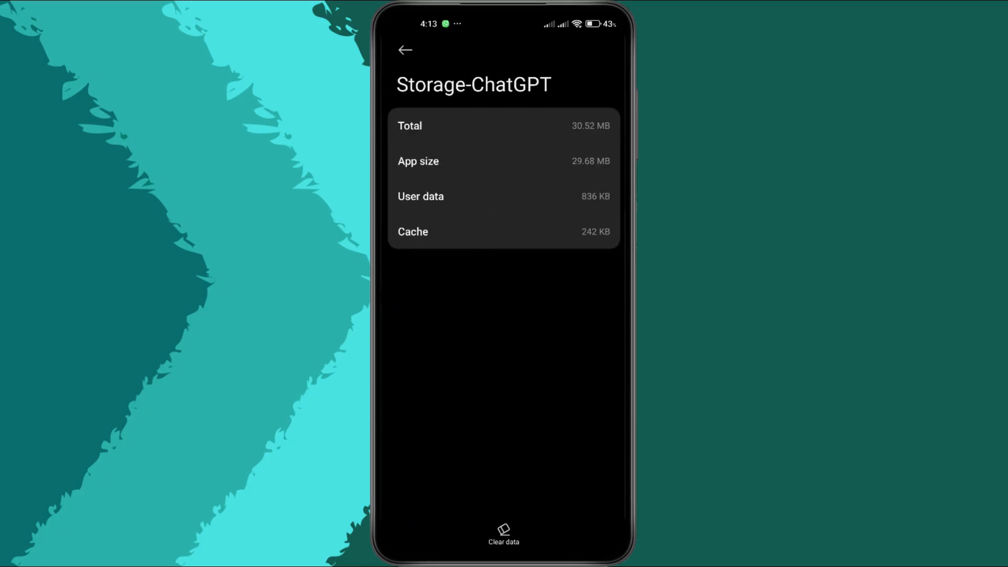
Step: Clear all of ChatGPT's app data and confirm the permanent deletion
click(504, 533)
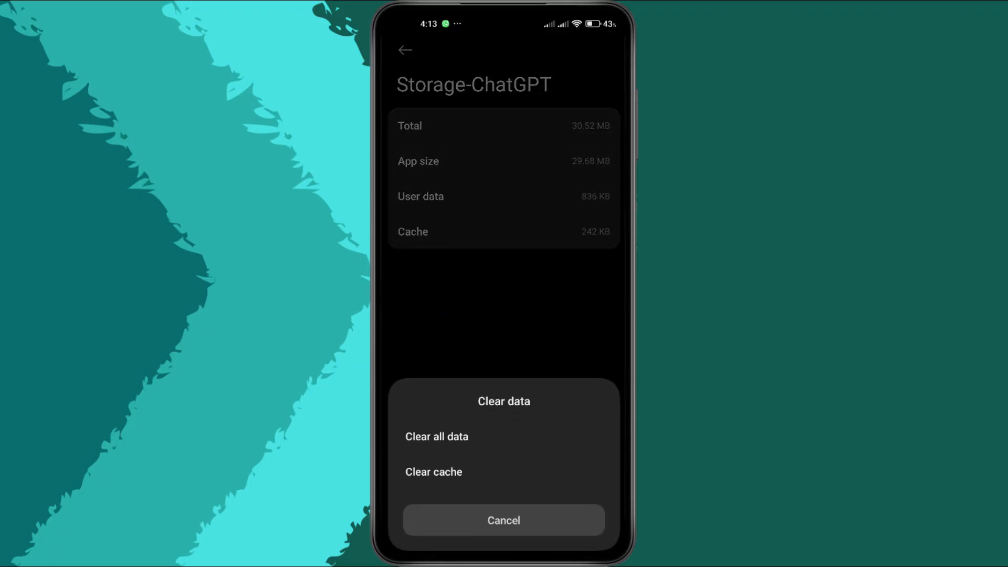
click(435, 435)
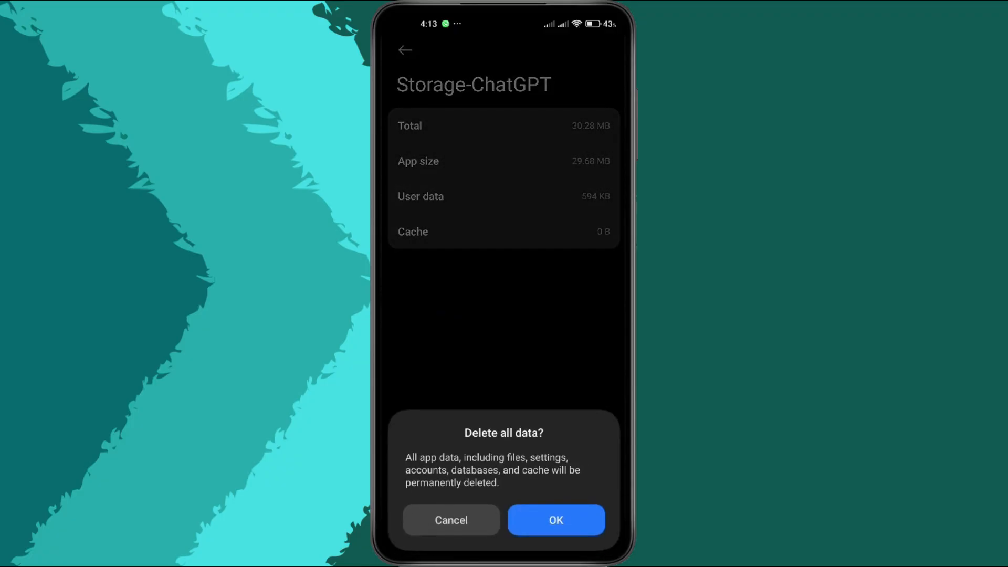
click(555, 520)
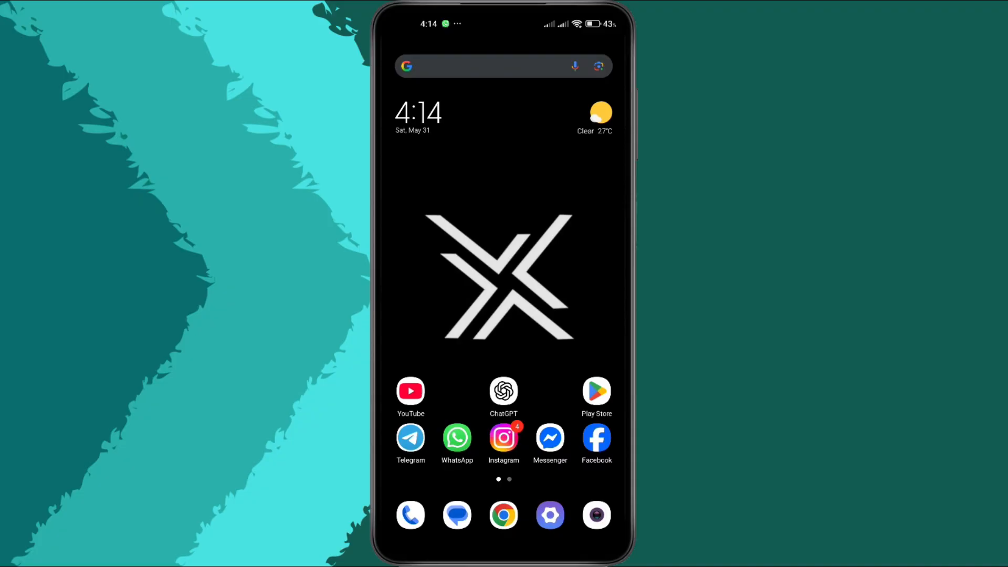
Step: From Play Store settings, run Update Play Store and acknowledge it is already up to date
click(595, 391)
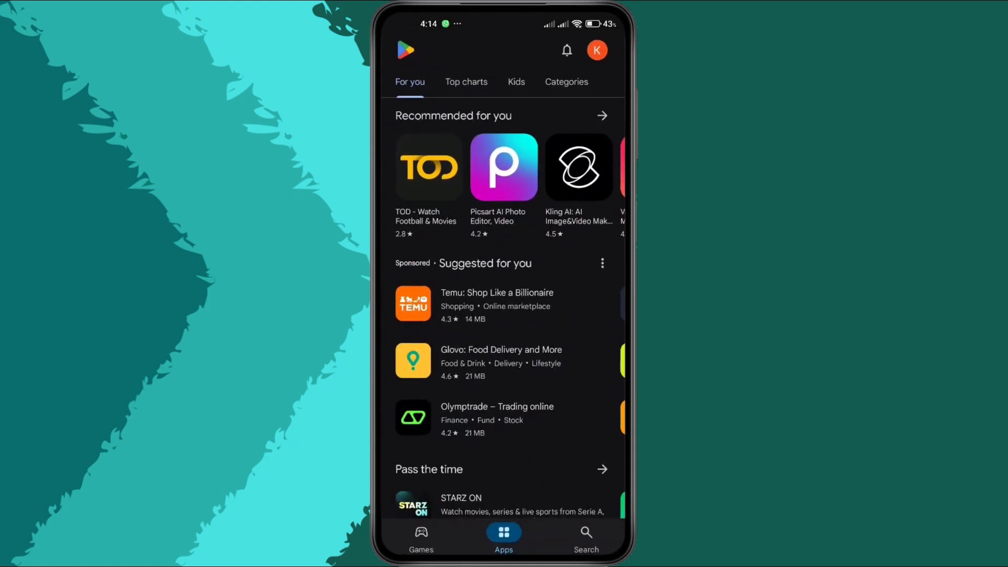
click(597, 51)
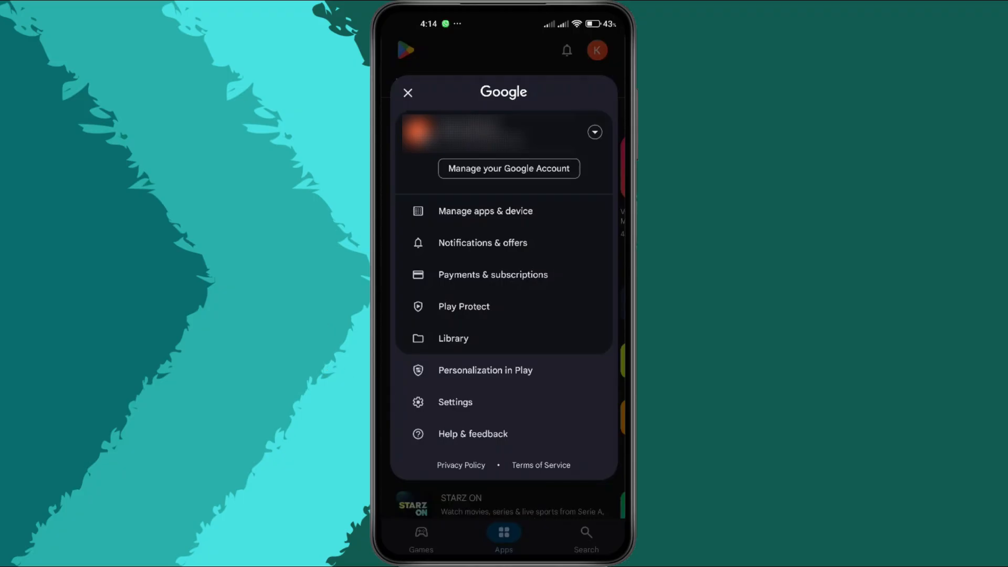
click(455, 401)
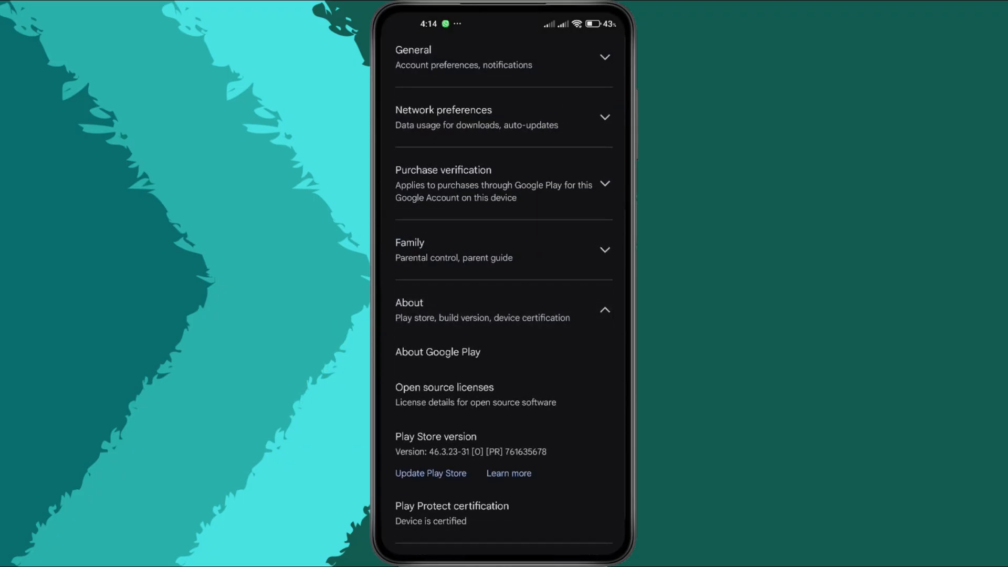
click(430, 473)
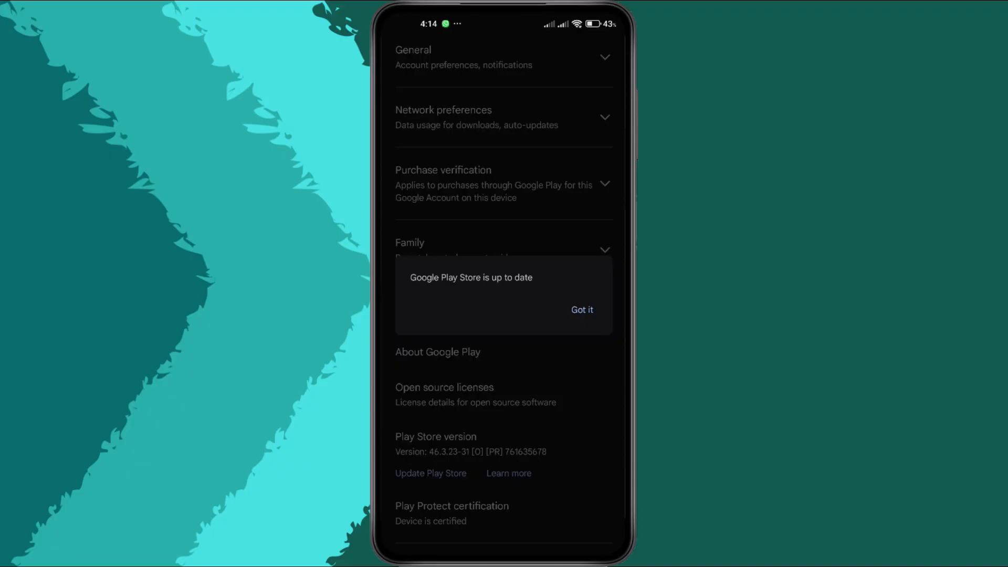
click(580, 309)
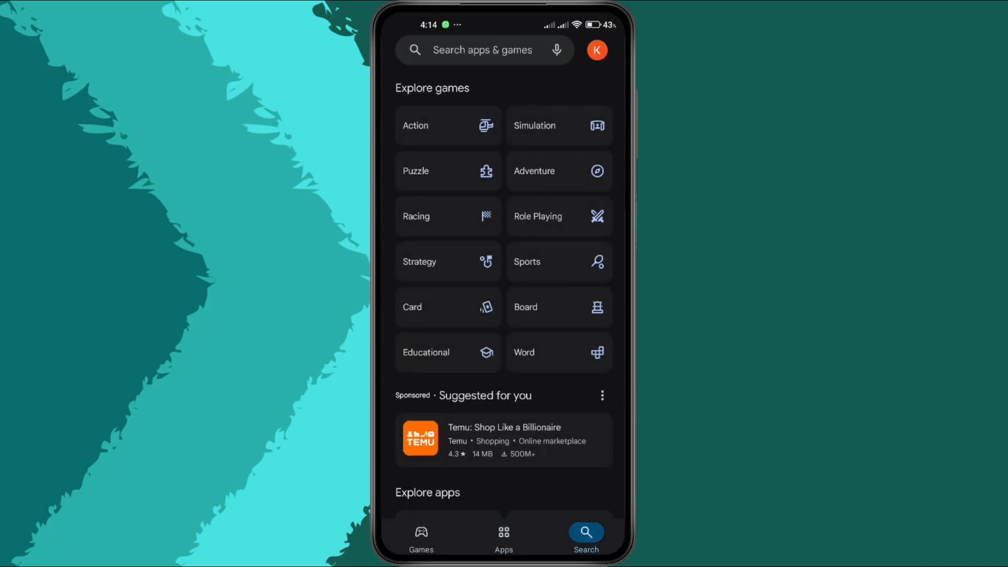
Step: Search the Play Store for 'chatgpt'
text(chatgpt)
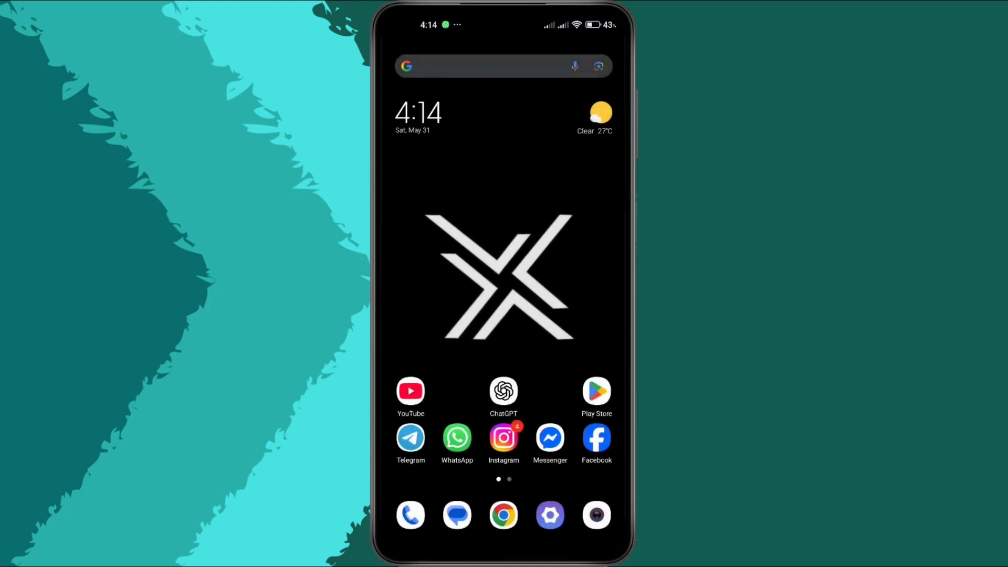
Step: Relaunch ChatGPT and continue past the welcome notice to a fresh chat
click(503, 392)
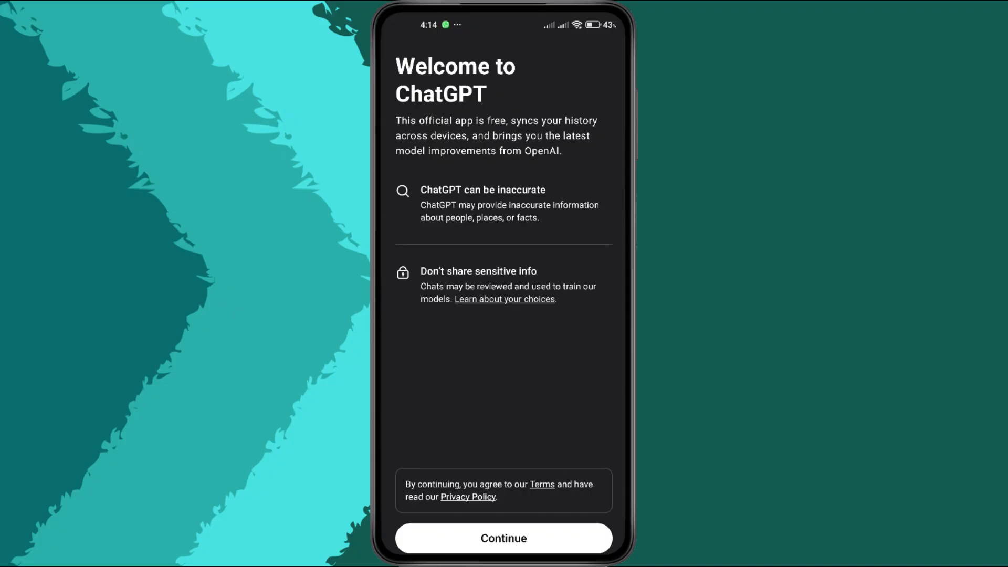
click(504, 538)
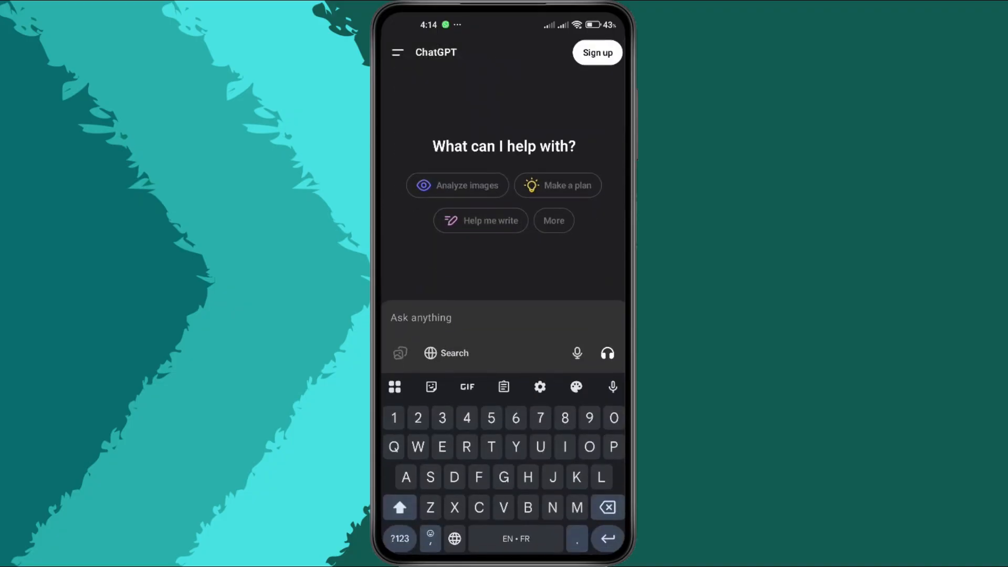